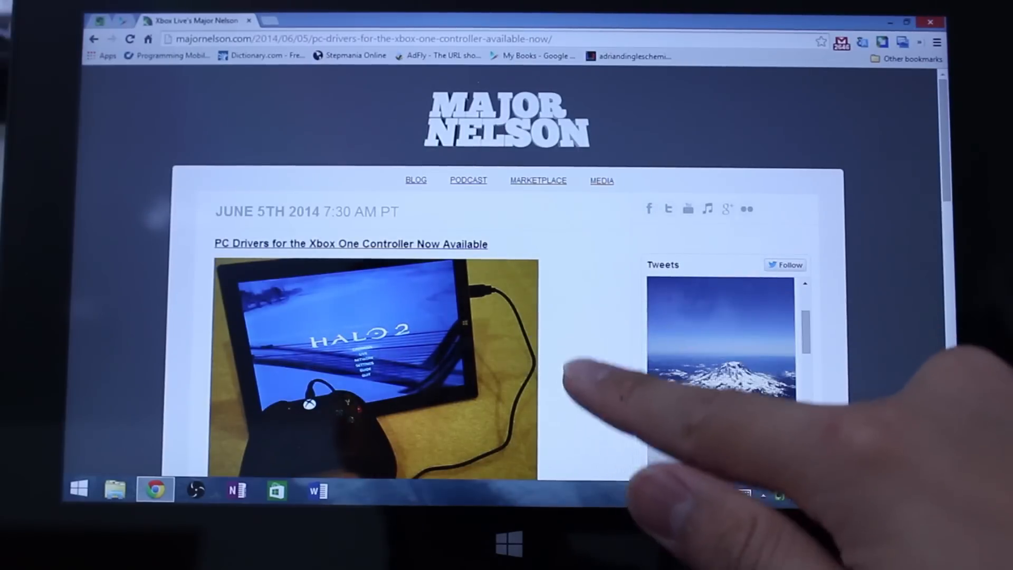
# Step: Download the Xbox One controller driver installer from the Major Nelson post into Downloads
pyautogui.scroll(-3)
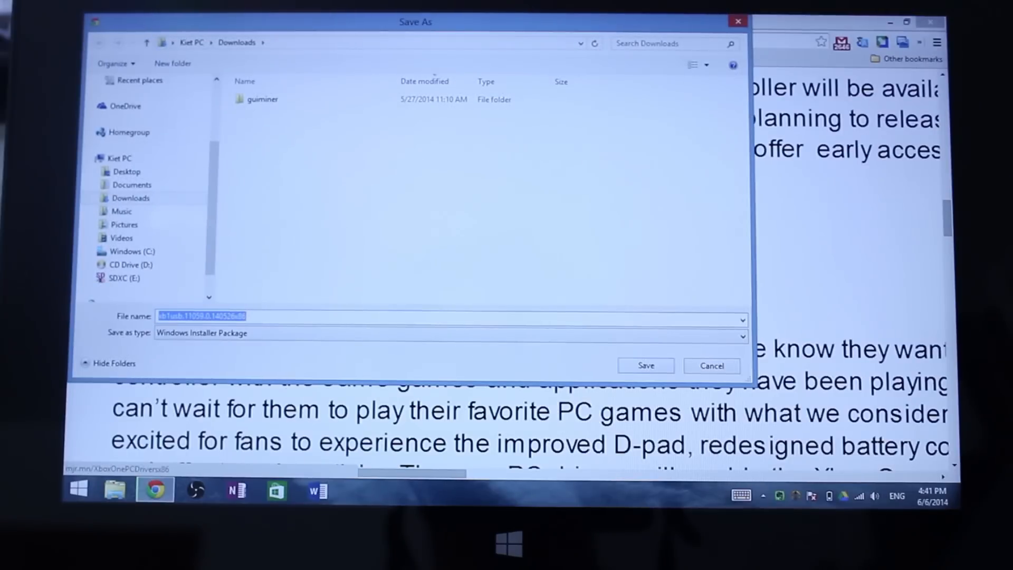
pyautogui.click(711, 366)
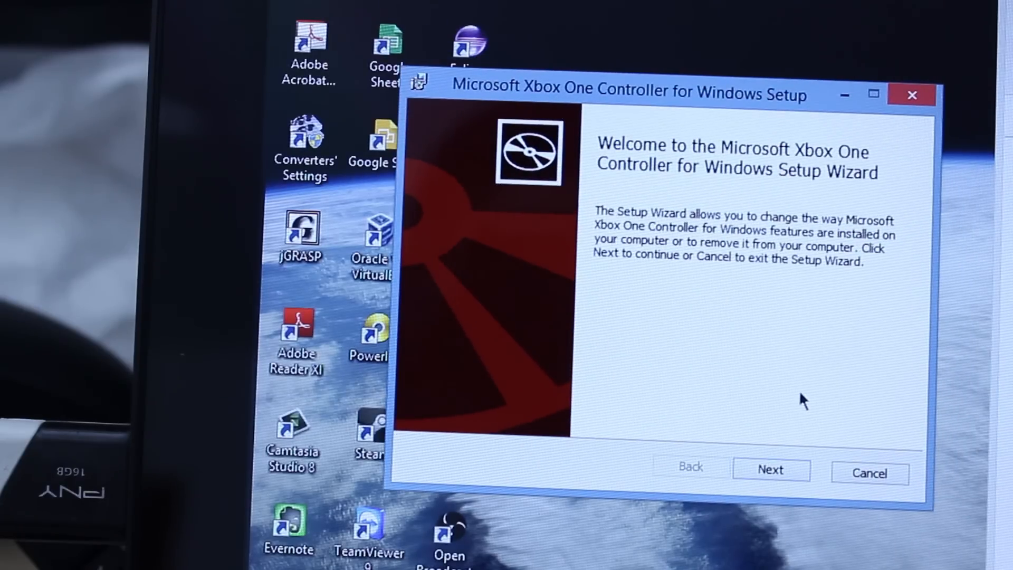
# Step: Continue past the Xbox One controller setup wizard's welcome page
pyautogui.click(770, 468)
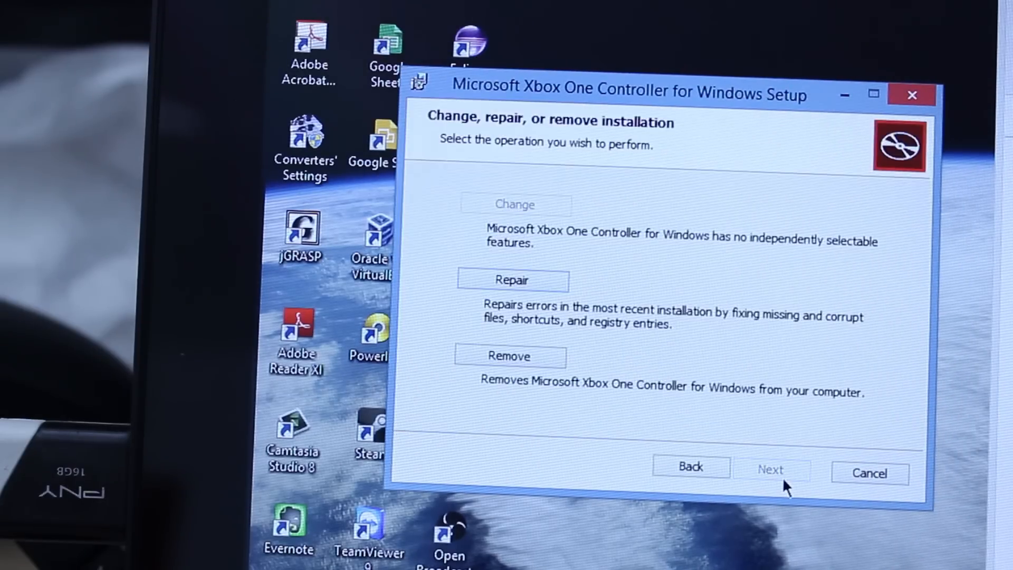
pyautogui.moveTo(717, 320)
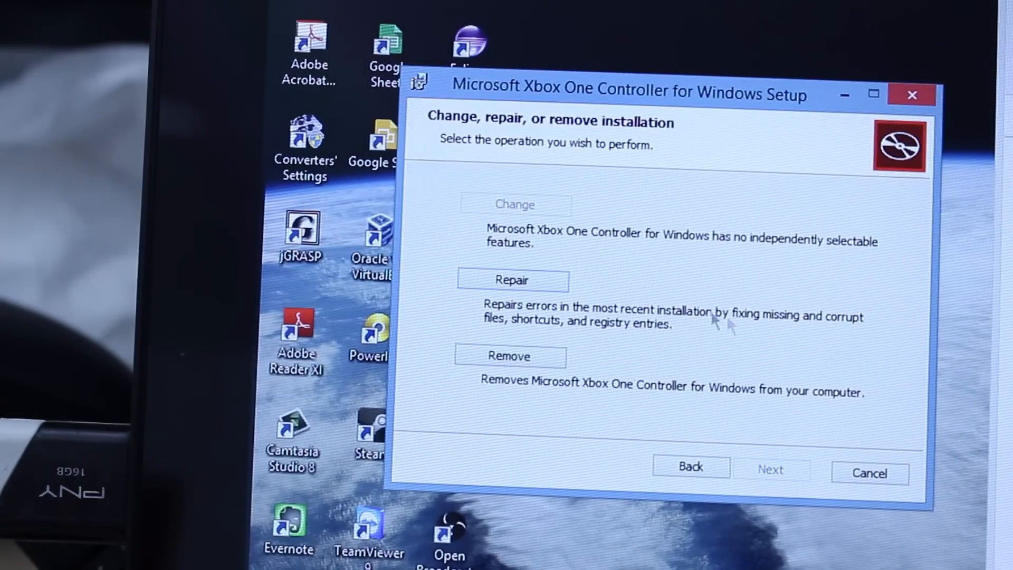
pyautogui.moveTo(840, 467)
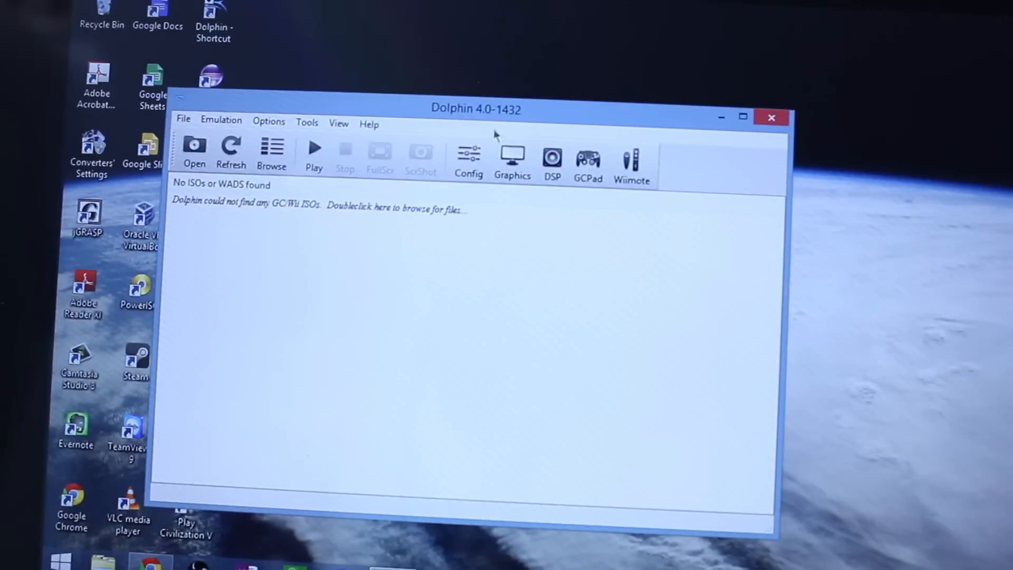
pyautogui.moveTo(588, 158)
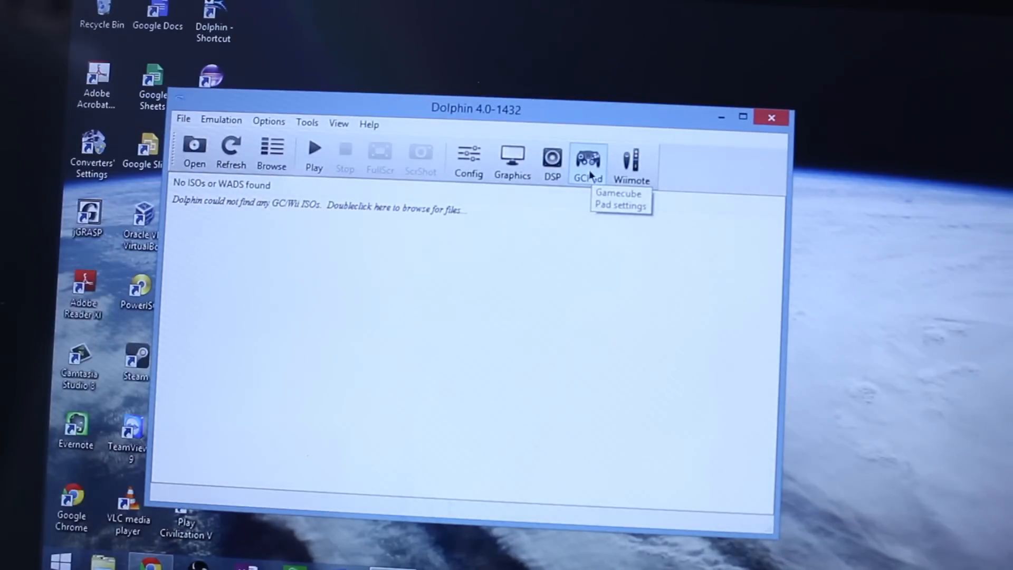
# Step: Bring up Dolphin's GCPad controller configuration from the toolbar
pyautogui.click(587, 158)
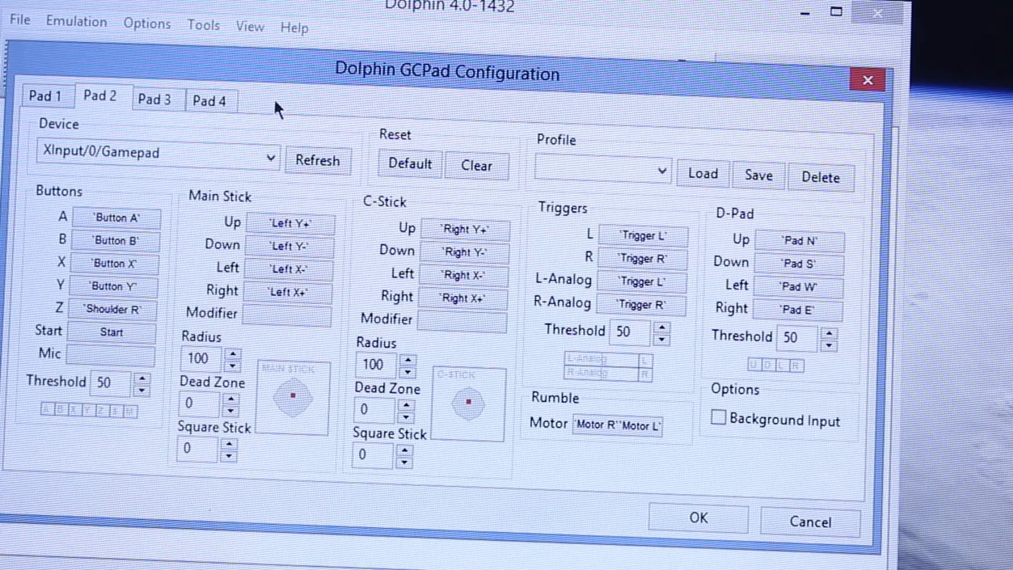
pyautogui.moveTo(507, 106)
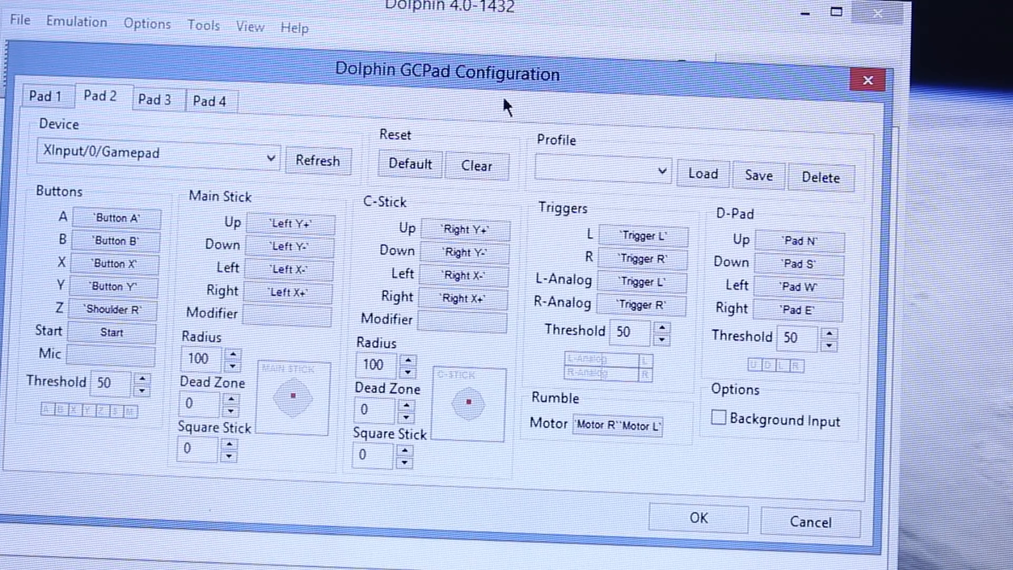
pyautogui.moveTo(536, 81)
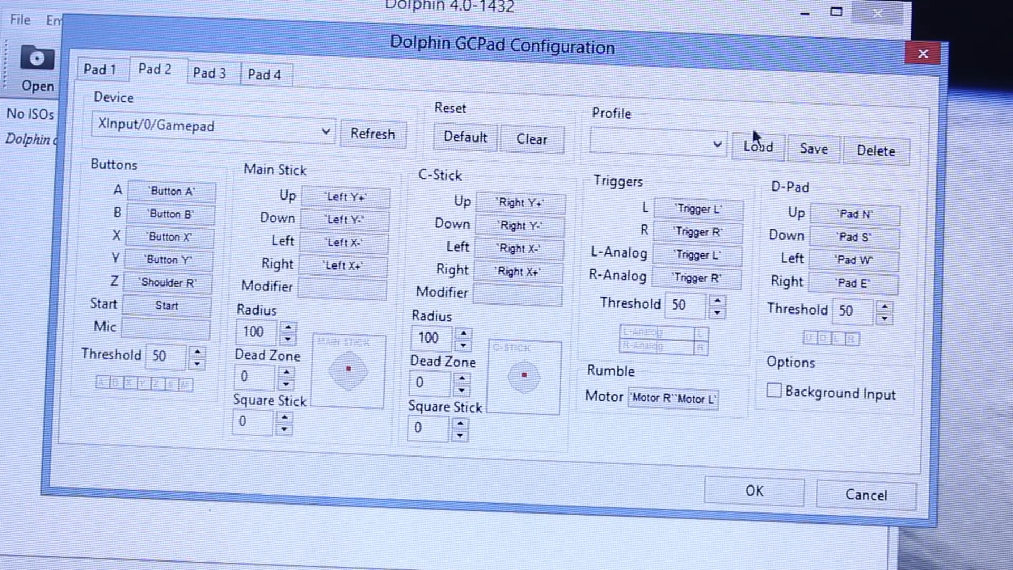
pyautogui.moveTo(726, 364)
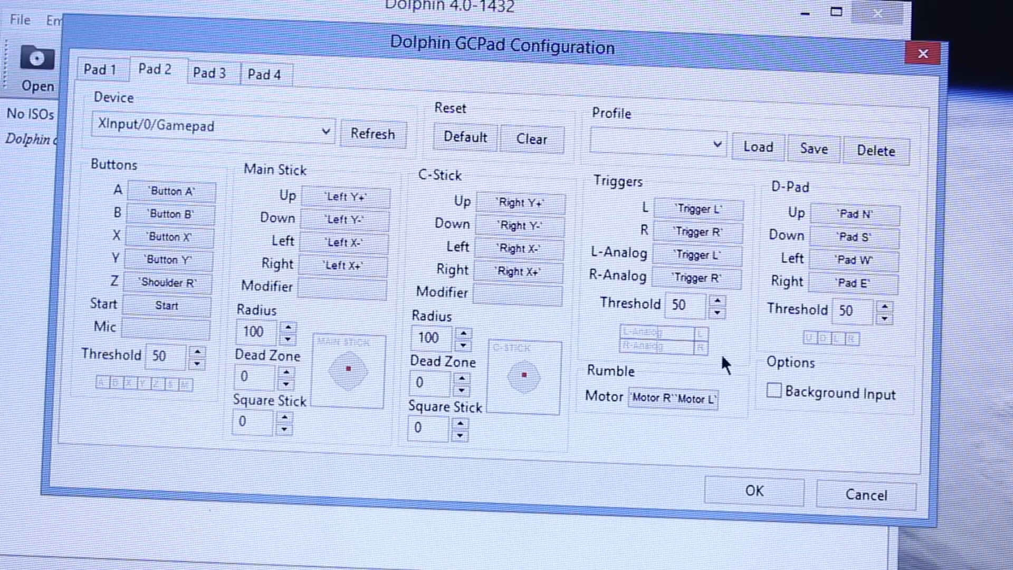
pyautogui.moveTo(726, 349)
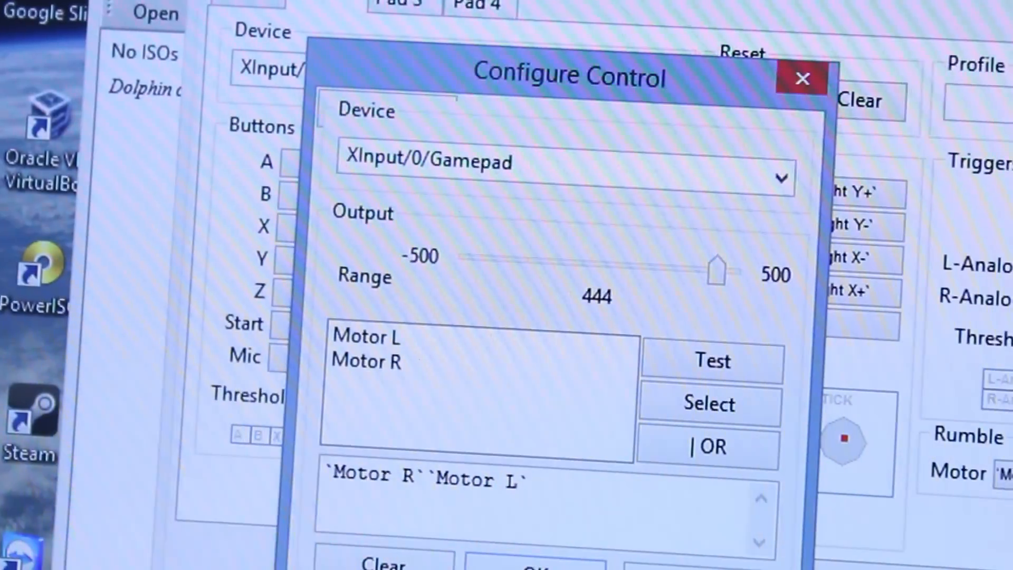
pyautogui.moveTo(769, 181)
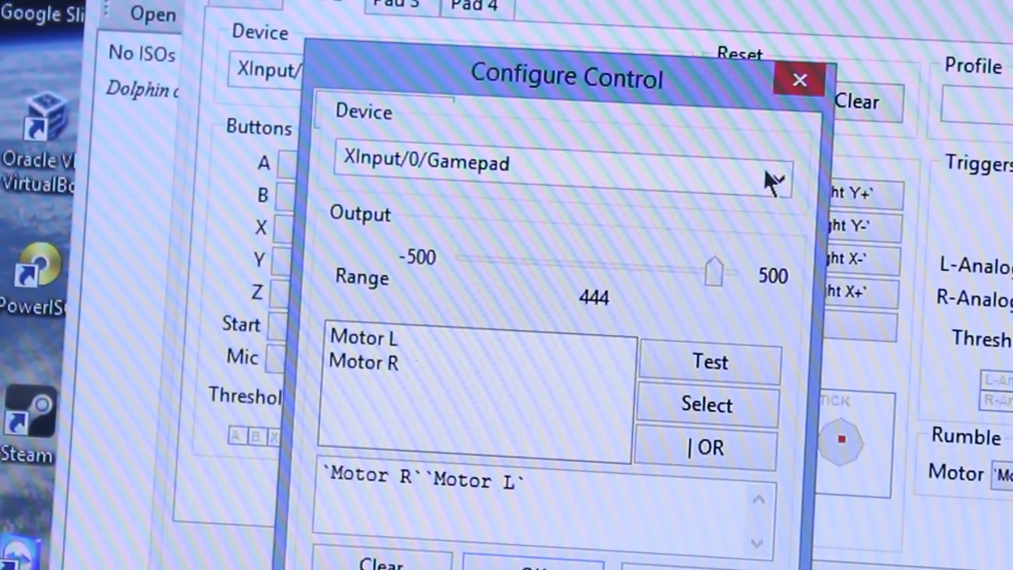
# Step: Expand the rumble control's Device list to see the XInput gamepad option
pyautogui.click(776, 179)
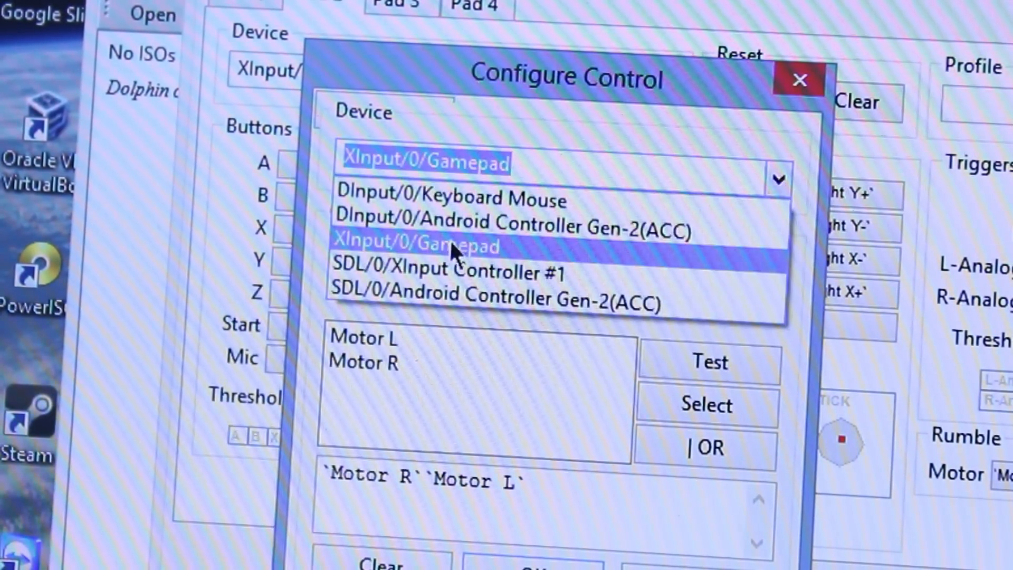